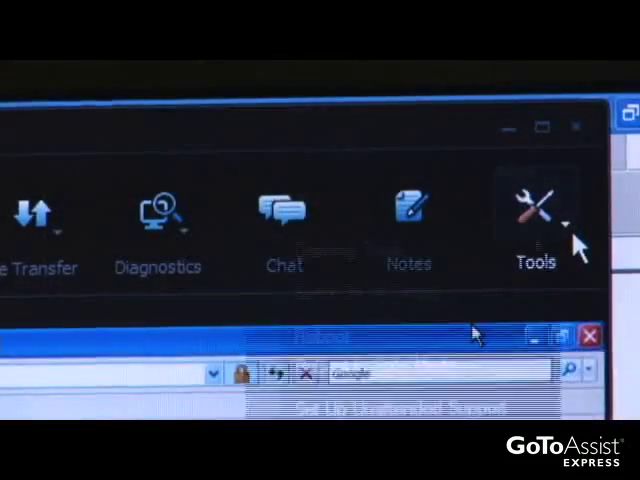
- Open the Tools dropdown in the GoToAssist Express session toolbar
left_click(535, 212)
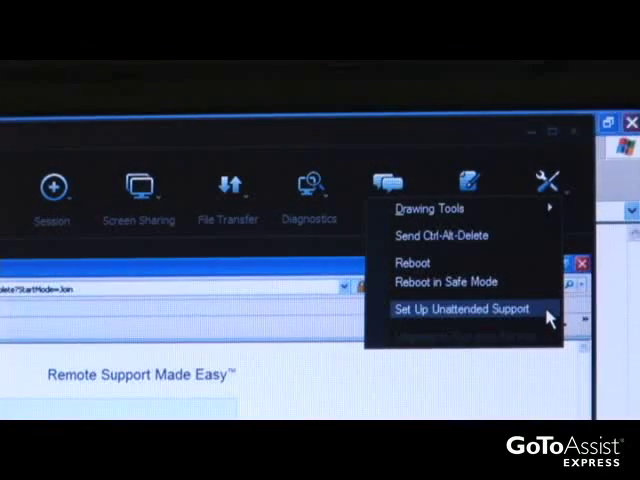
- Choose Set Up Unattended Support to request unattended access from the customer
left_click(463, 308)
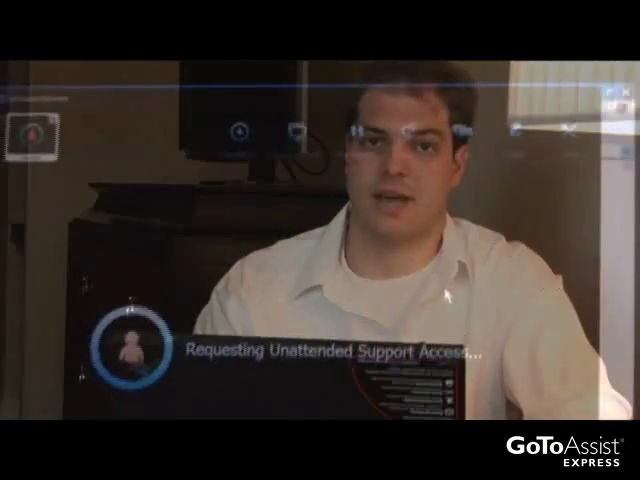